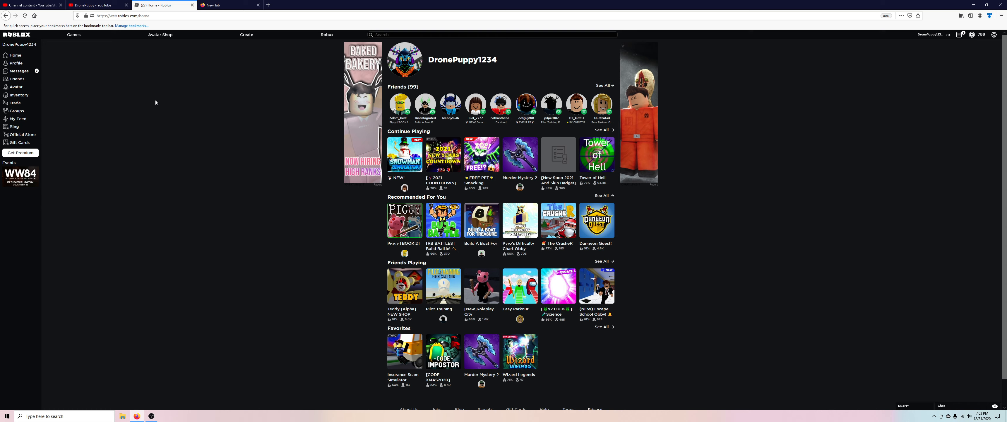
# Switch to the DronePuppy YouTube channel page showing 308 subscribers and scroll down slightly
pyautogui.click(96, 5)
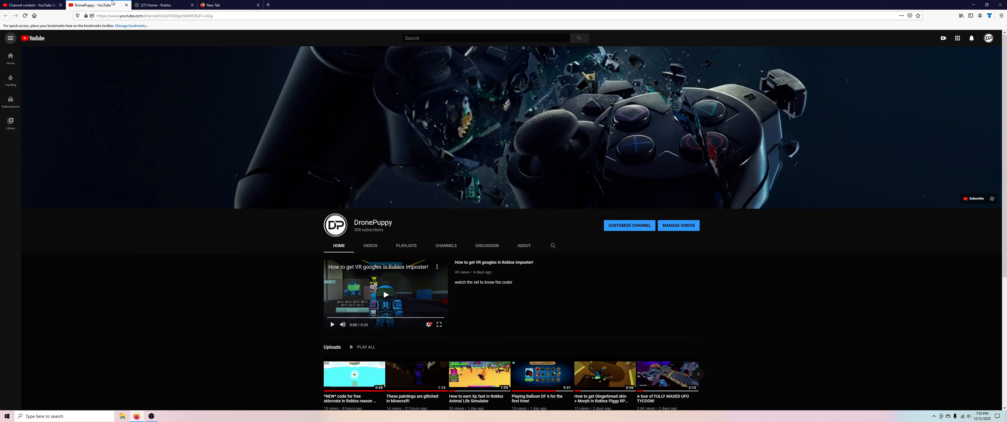
pyautogui.moveTo(362, 240)
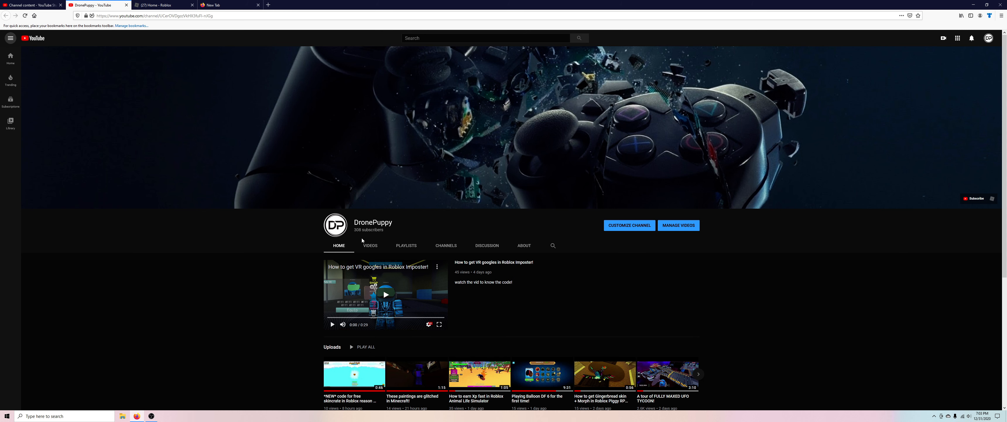
pyautogui.scroll(-3)
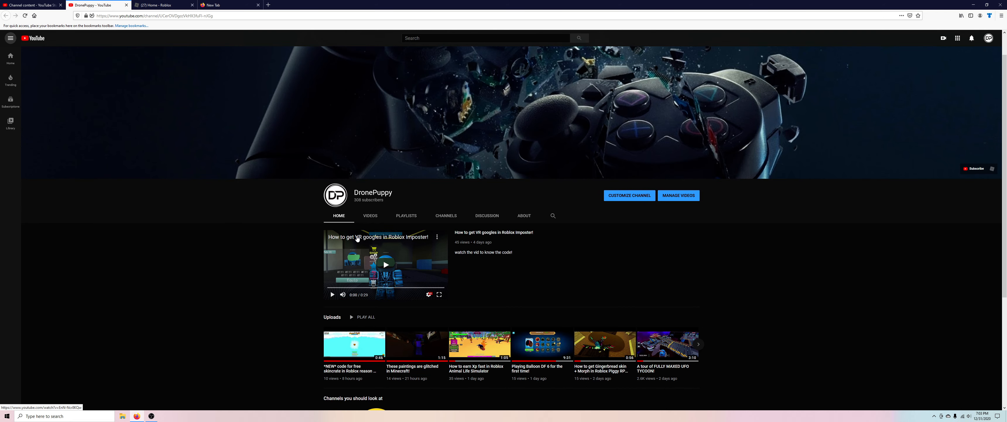